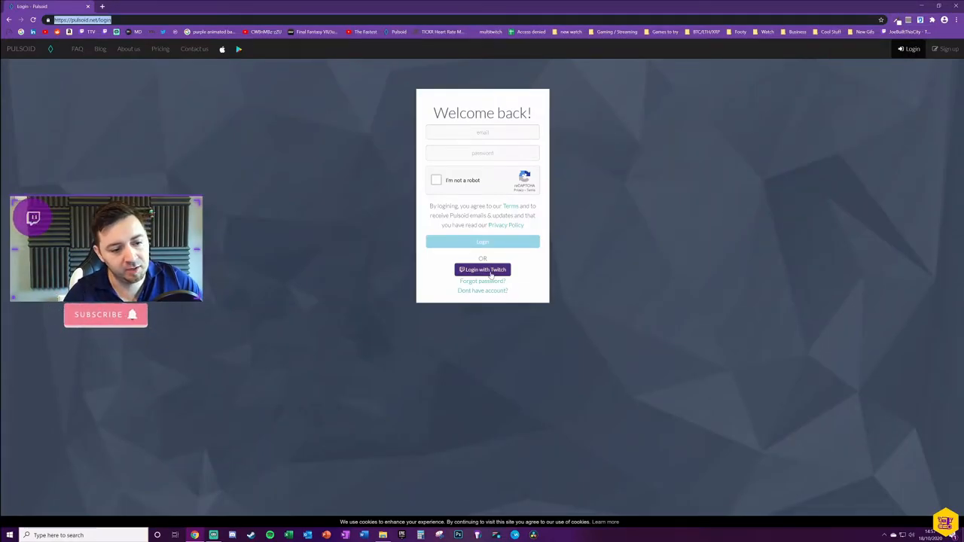
Log in to Pulsoid with the Twitch account to reach the welcome checklist
click(482, 269)
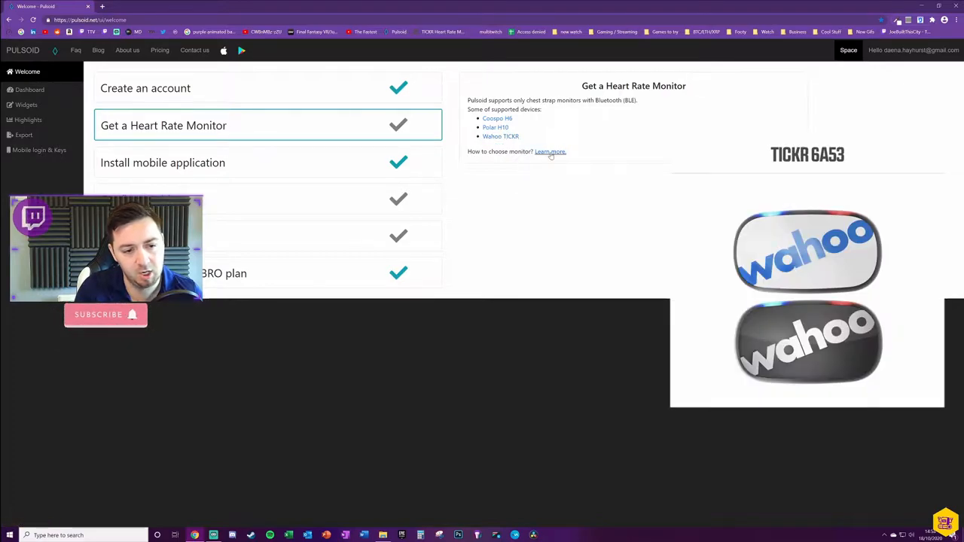
Open the heart rate monitor guide and read its confirmed monitors and unsupported devices (Garmin, ANT+)
click(550, 151)
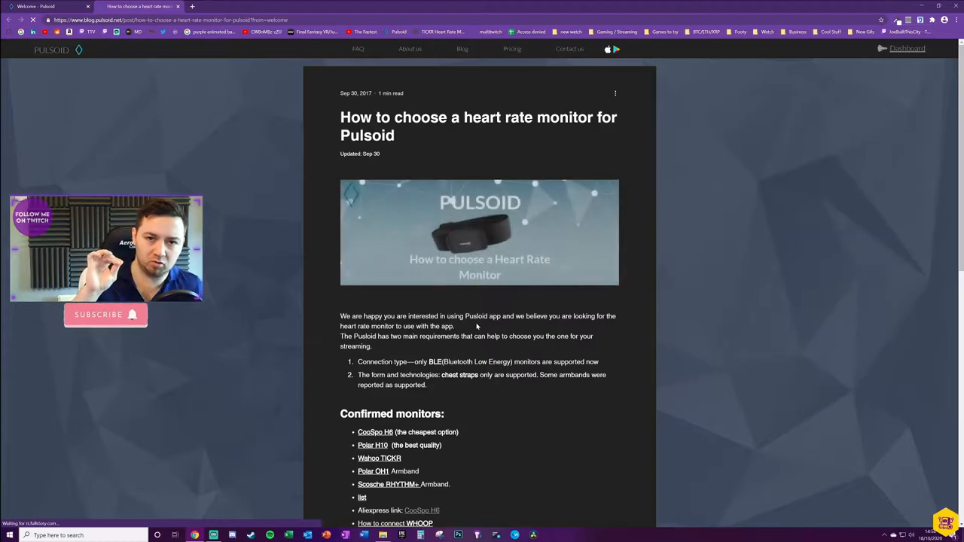
scroll(down, 3)
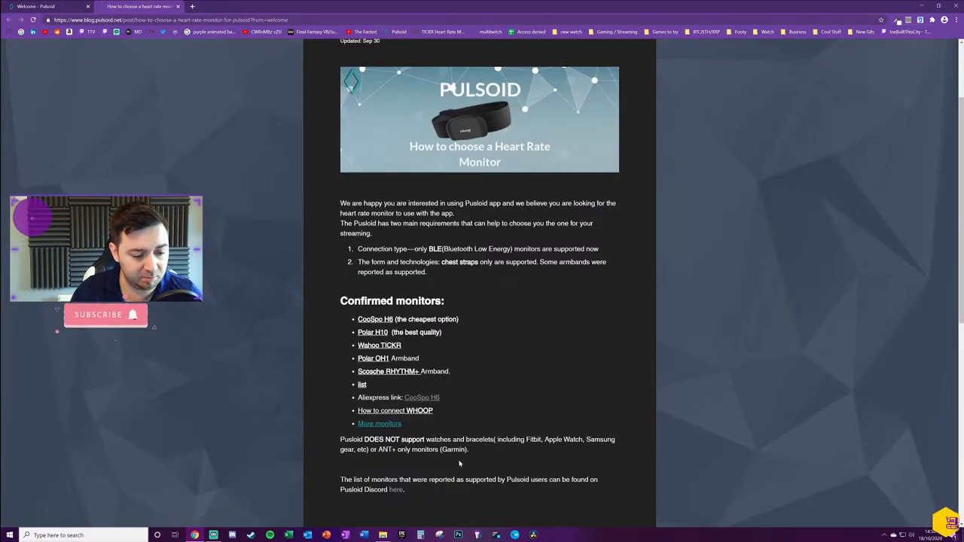
double_click(453, 450)
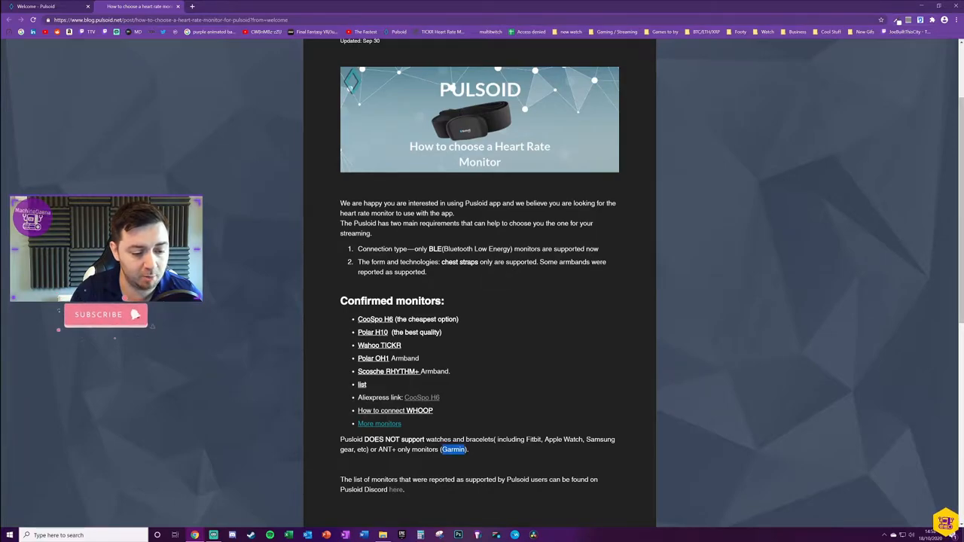
scroll(down, 3)
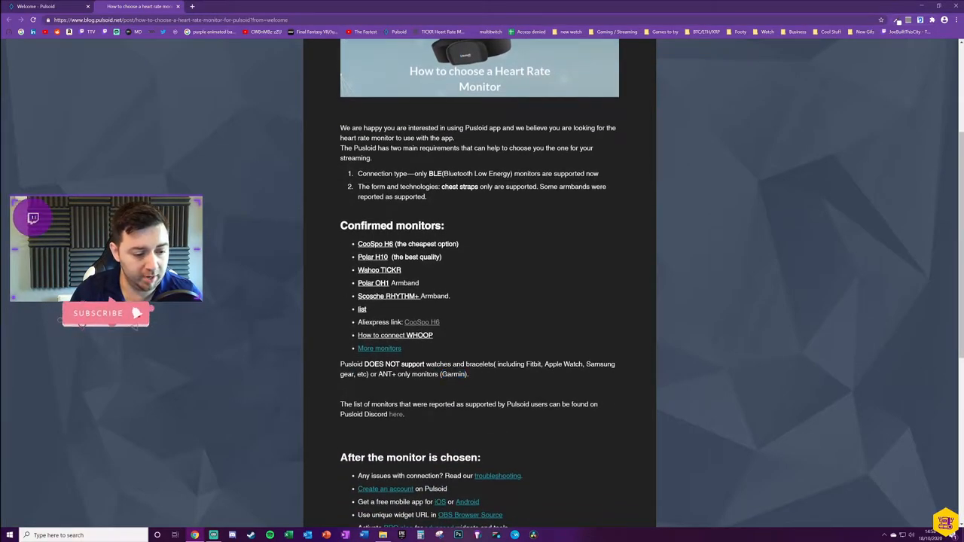
double_click(383, 374)
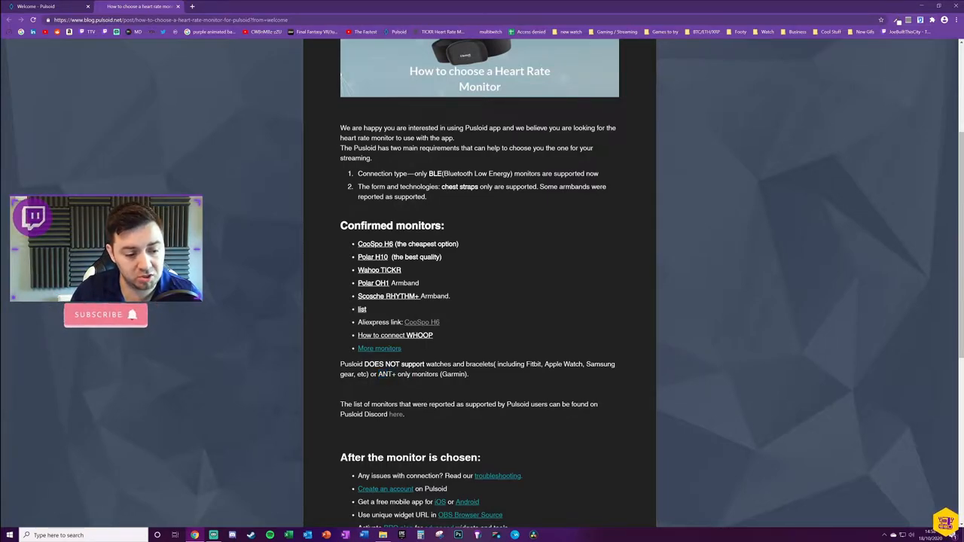
drag(430, 364, 528, 364)
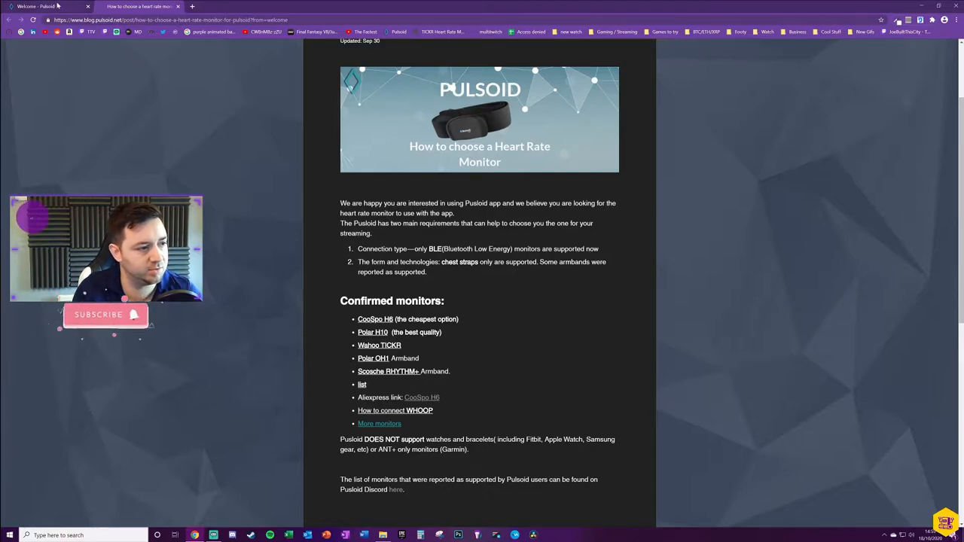
Return to the 'Welcome - Pulsoid' tab with the checklist
double_click(435, 249)
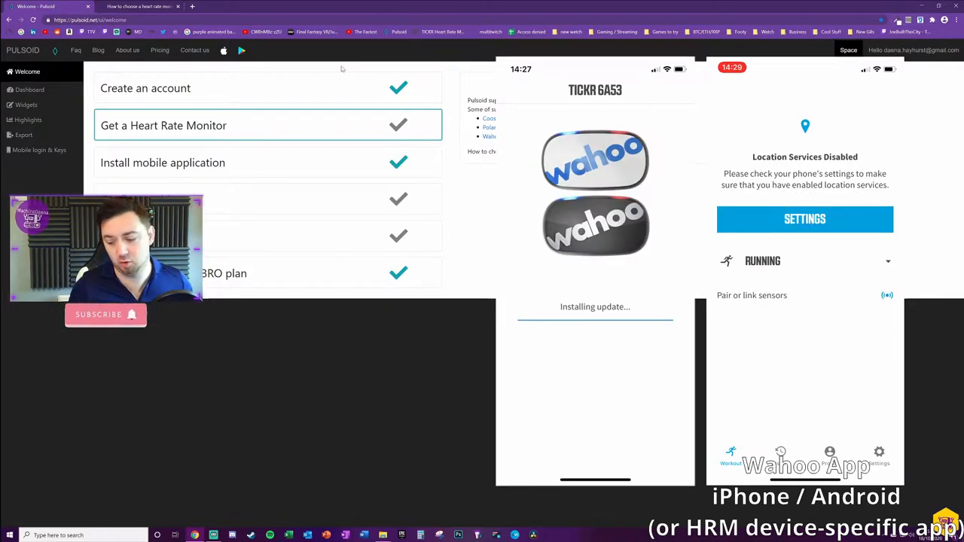
click(805, 219)
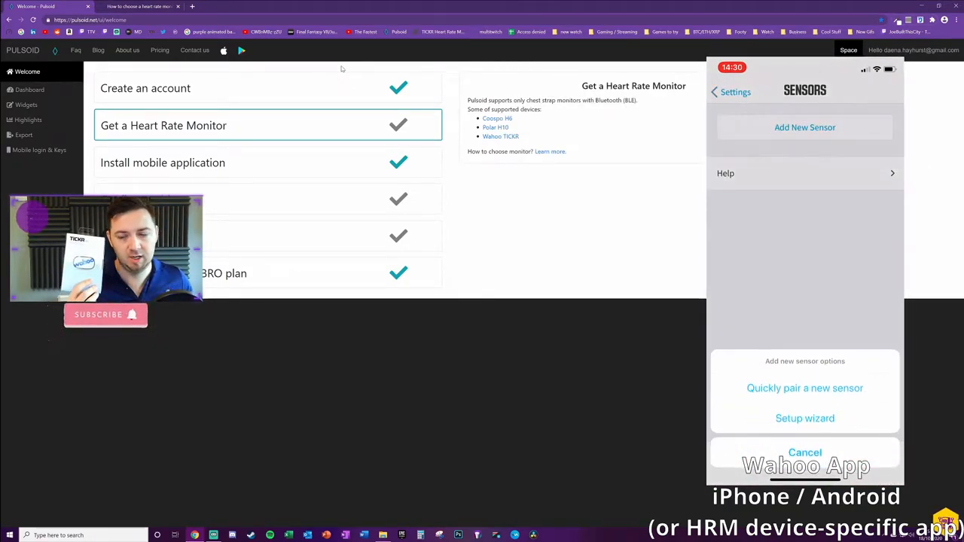
click(805, 388)
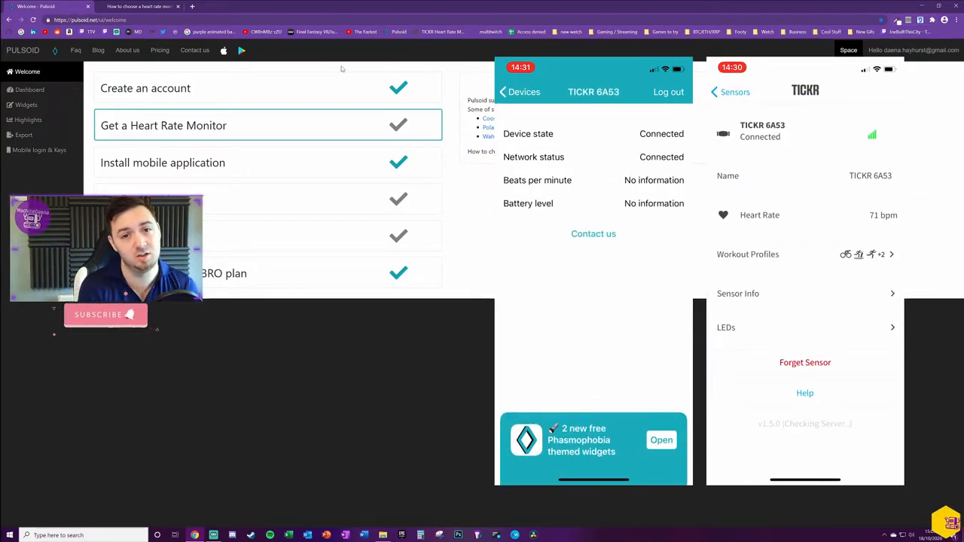
Rename the heart rate monitor to 'LittleTicky' in the Wahoo app
click(870, 176)
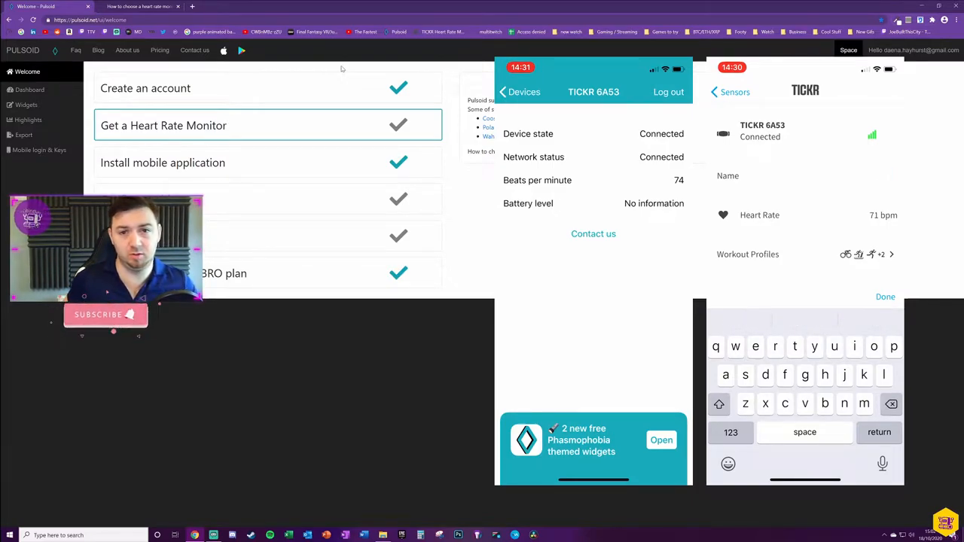
text(Little)
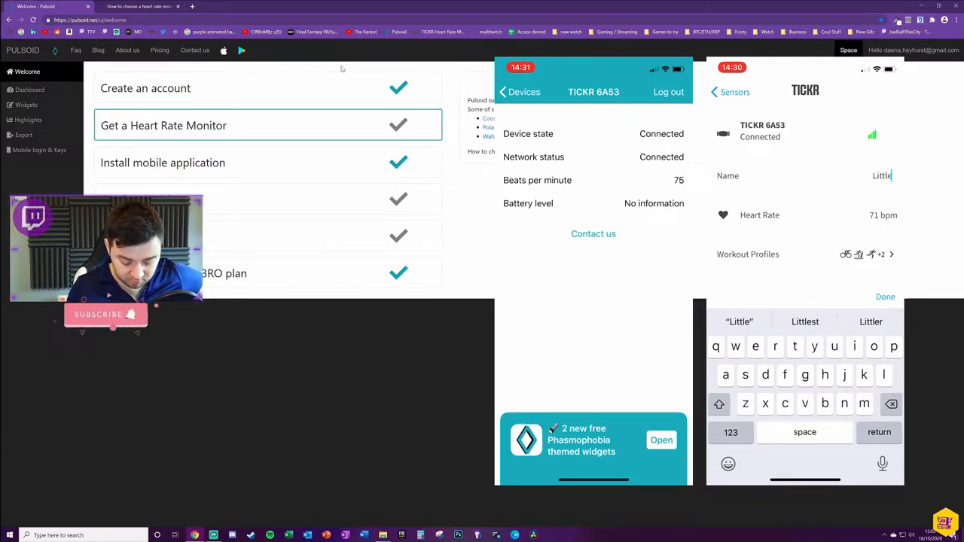
text(TickrHea)
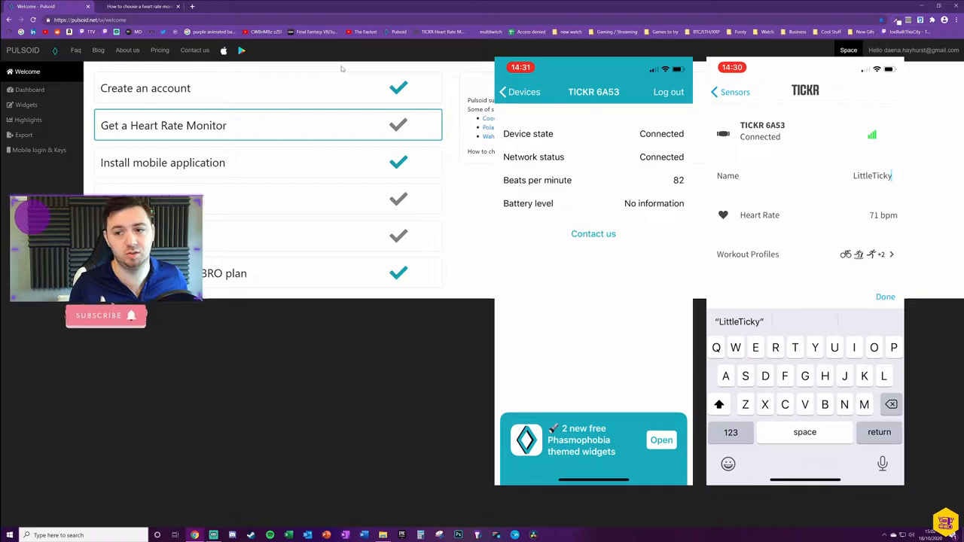
text(Heart)
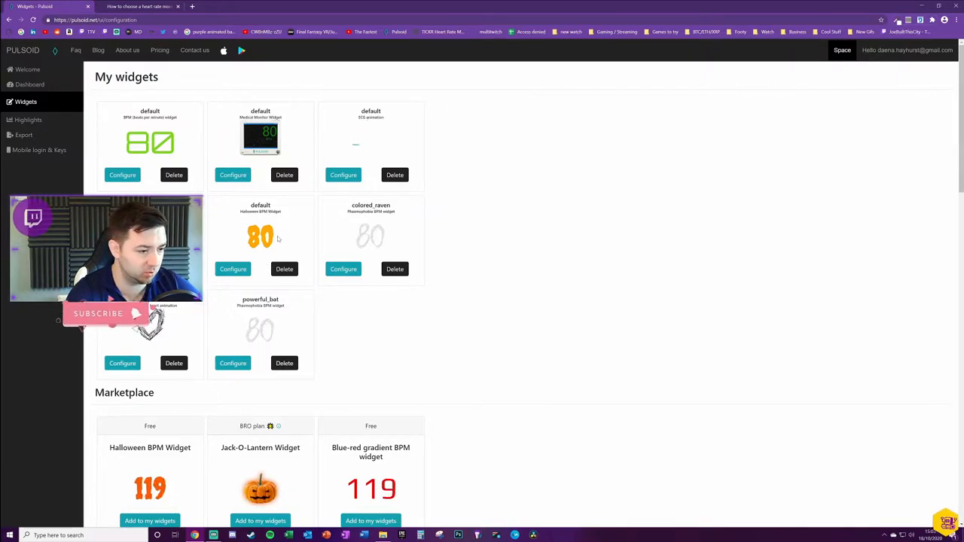
scroll(down, 3)
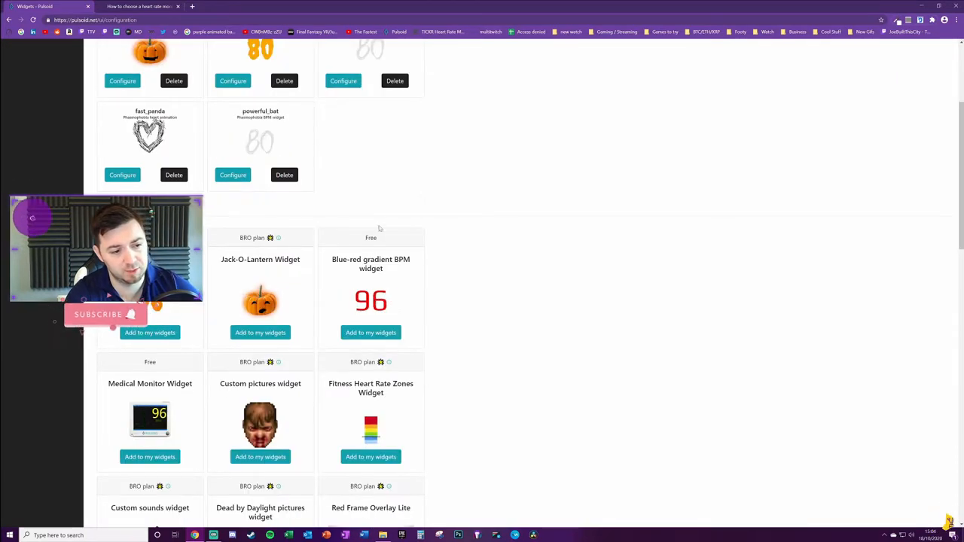
scroll(down, 3)
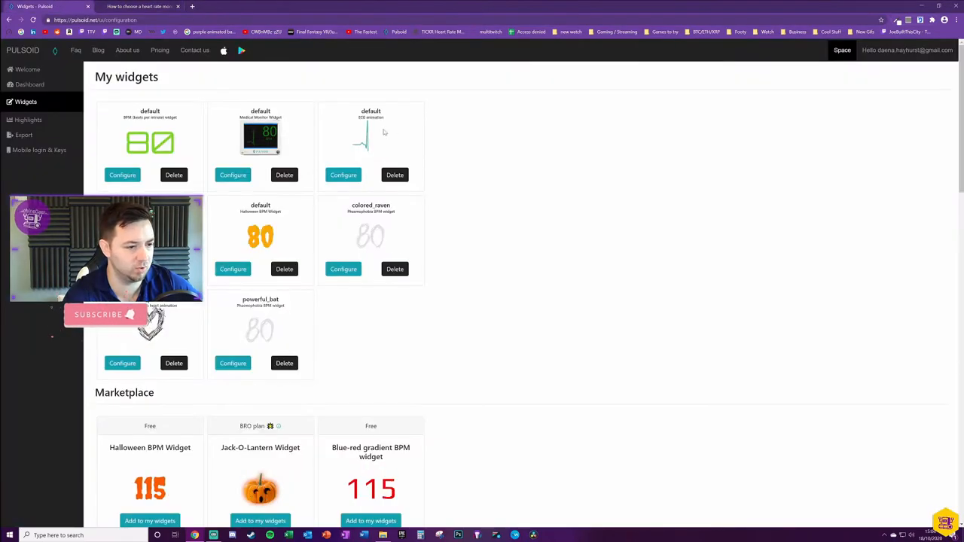
scroll(down, 3)
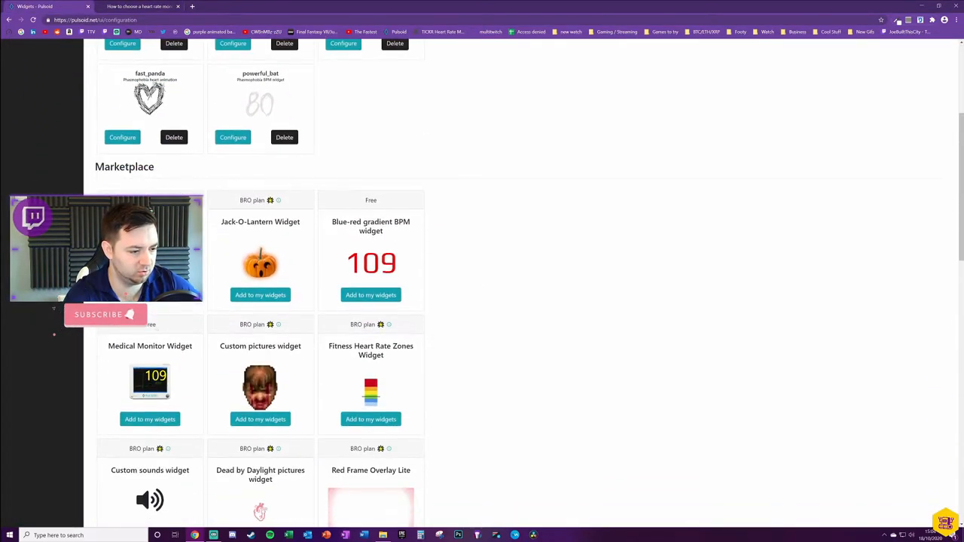
scroll(down, 3)
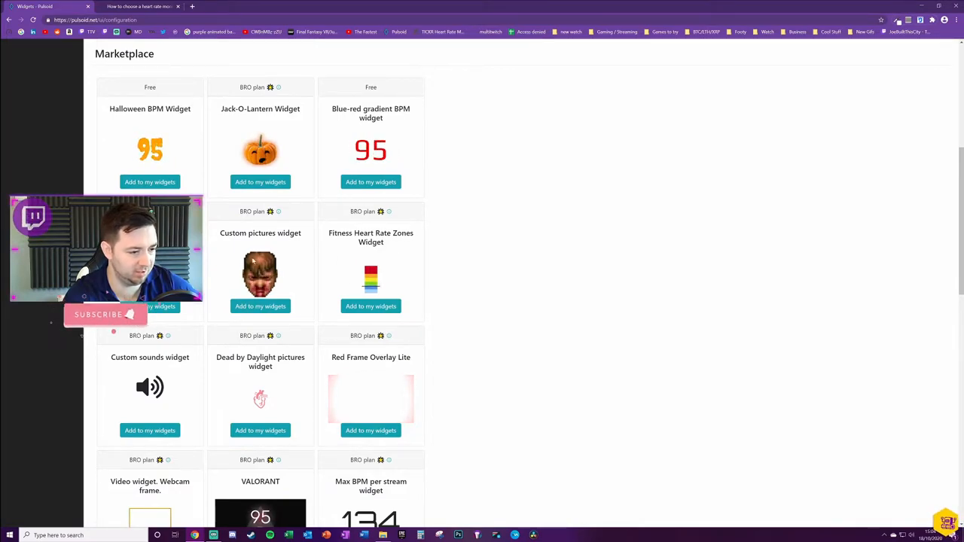
scroll(down, 3)
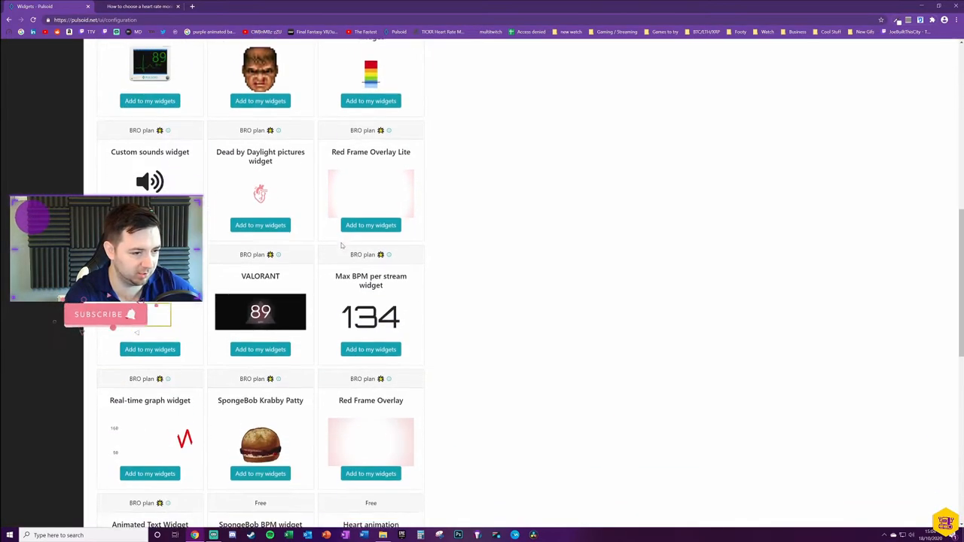
scroll(down, 3)
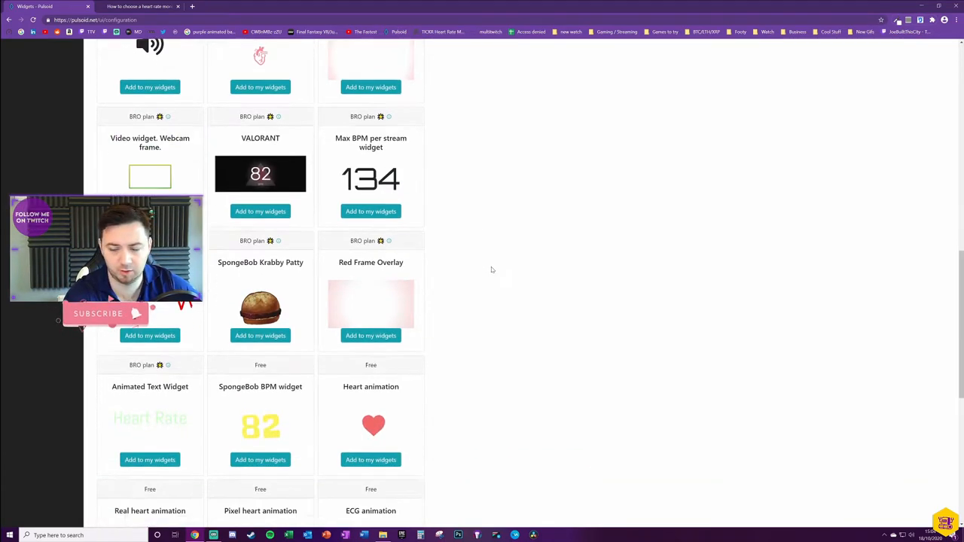
scroll(down, 3)
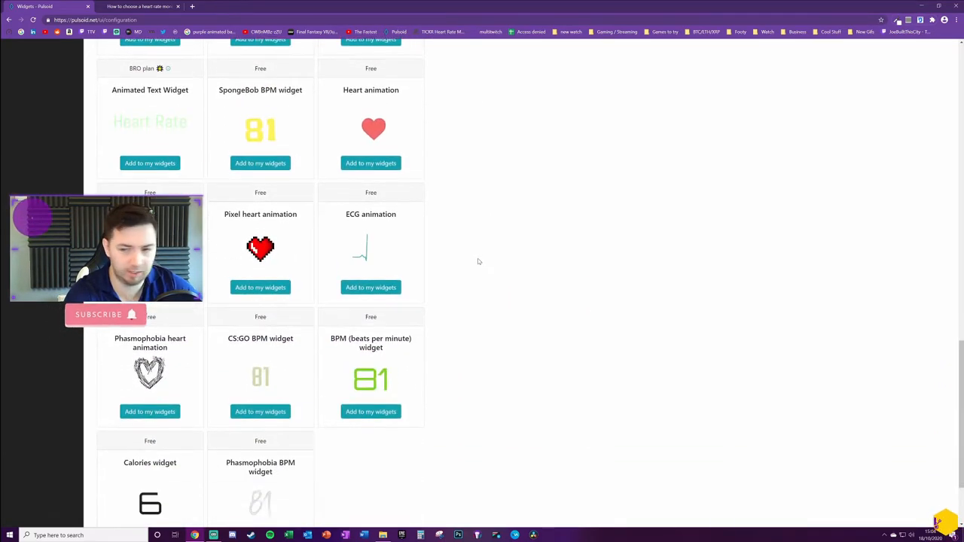
scroll(down, 3)
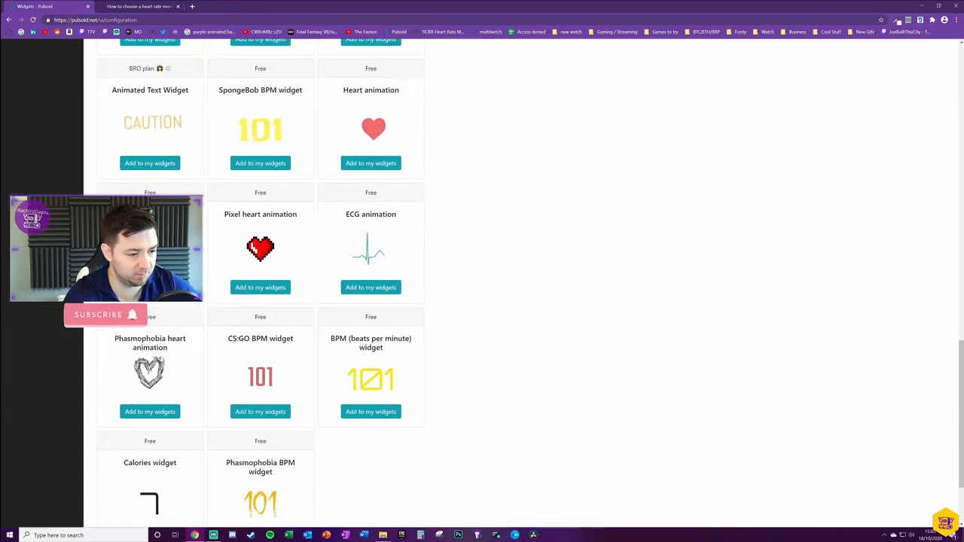
scroll(down, 3)
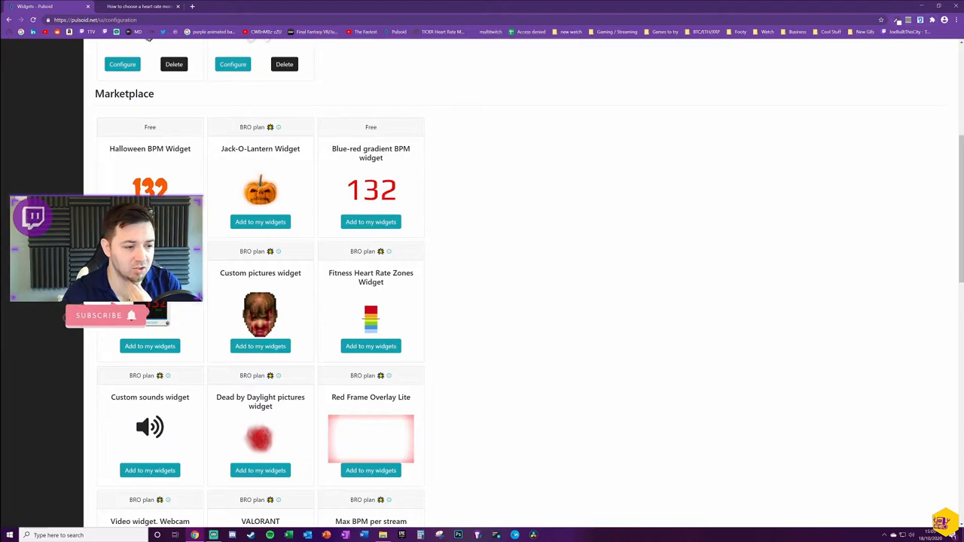
scroll(up, 3)
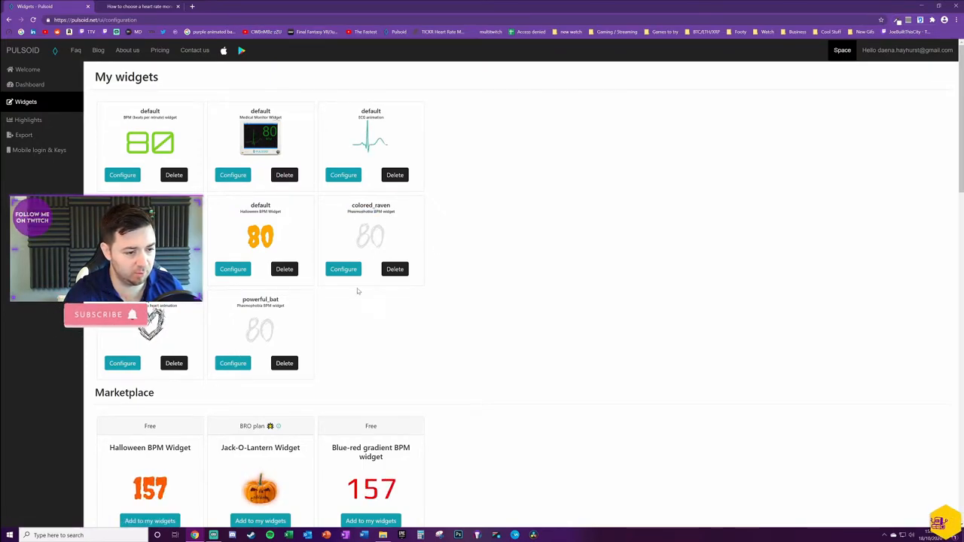
Set colored_raven's first BPM range to 0–94, save settings, and copy the widget URL
click(343, 269)
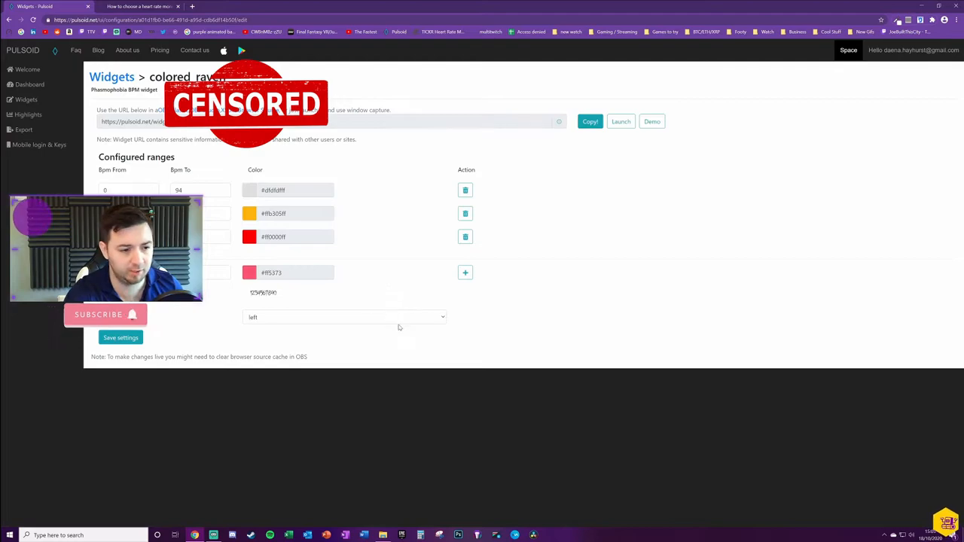
click(324, 122)
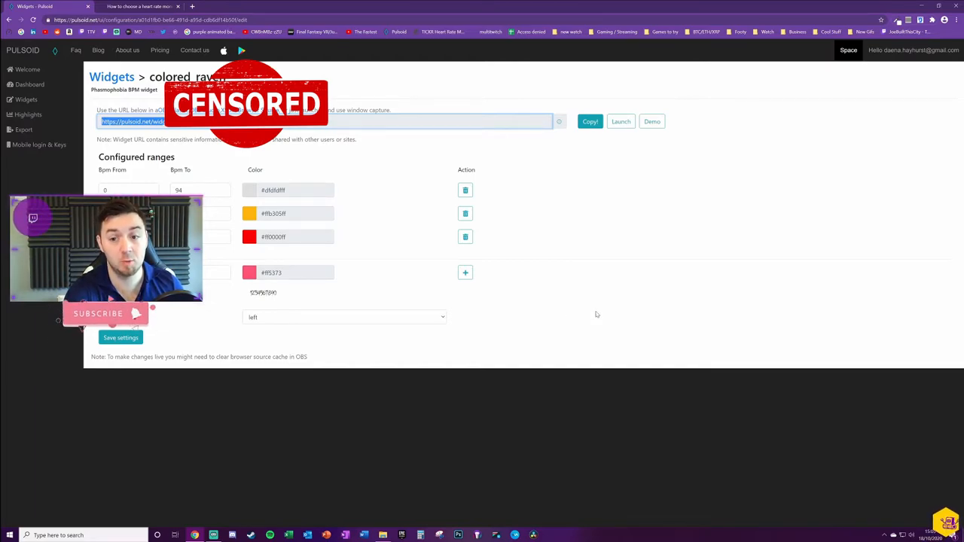
mouse_move(405, 234)
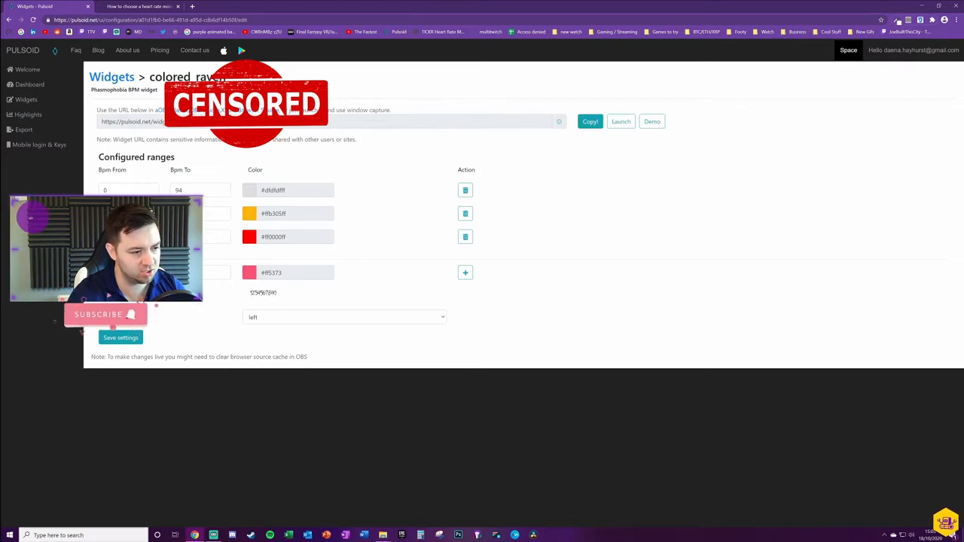
click(200, 190)
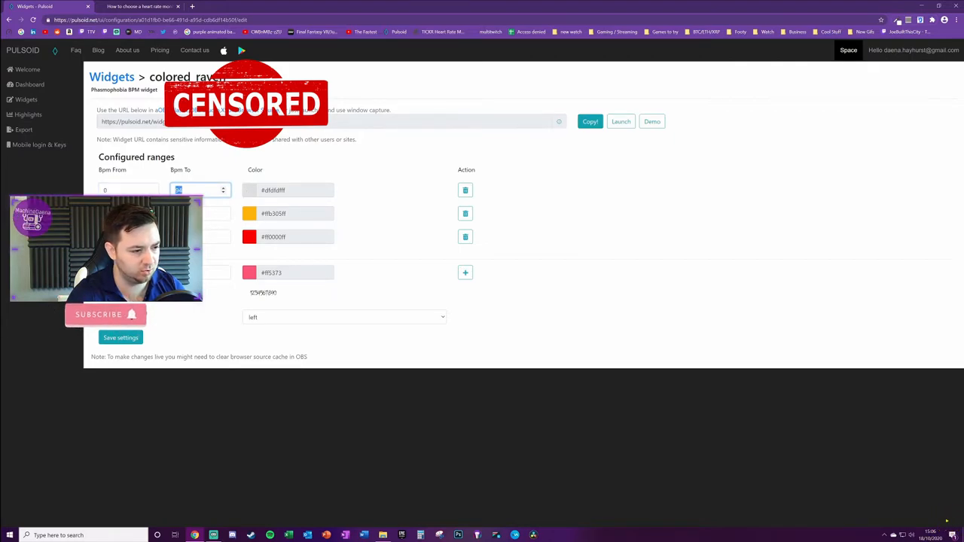
text(94)
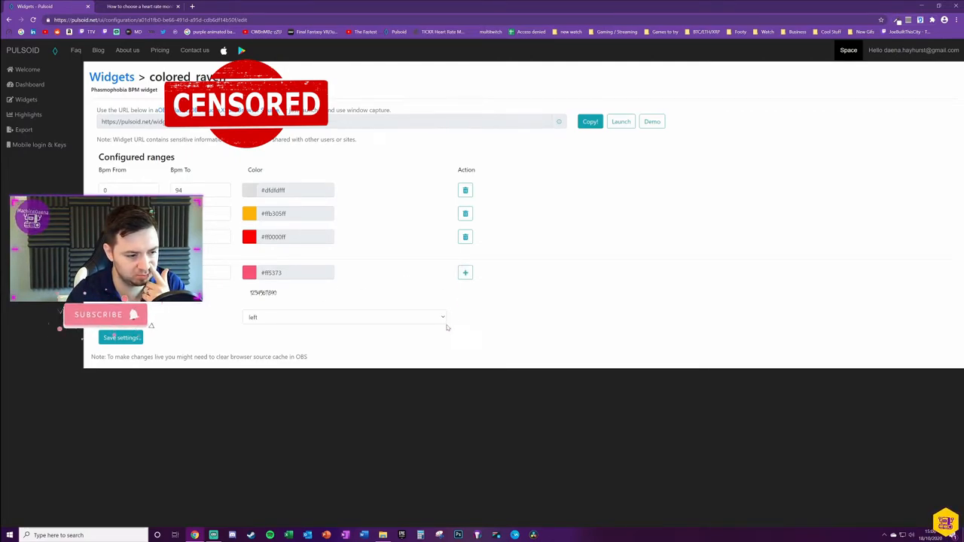
click(345, 316)
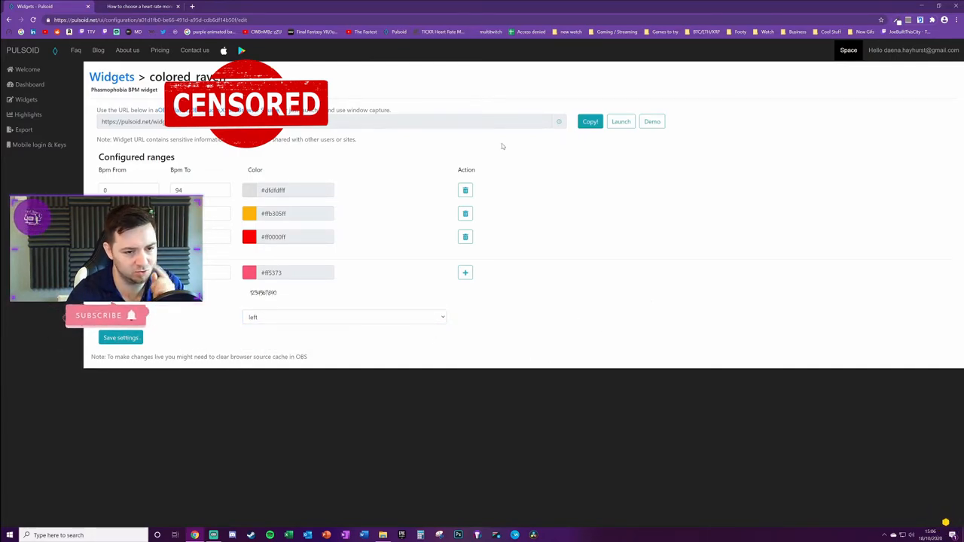
click(590, 121)
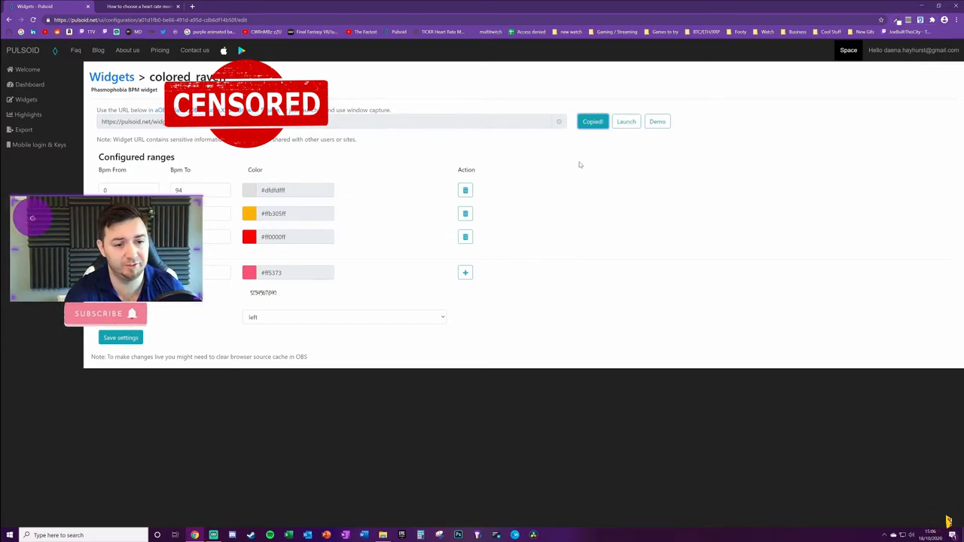
In Streamlabs OBS, add a new Browser Source named 'Heart Rate Monitor Test - Phasmo Text'
click(324, 121)
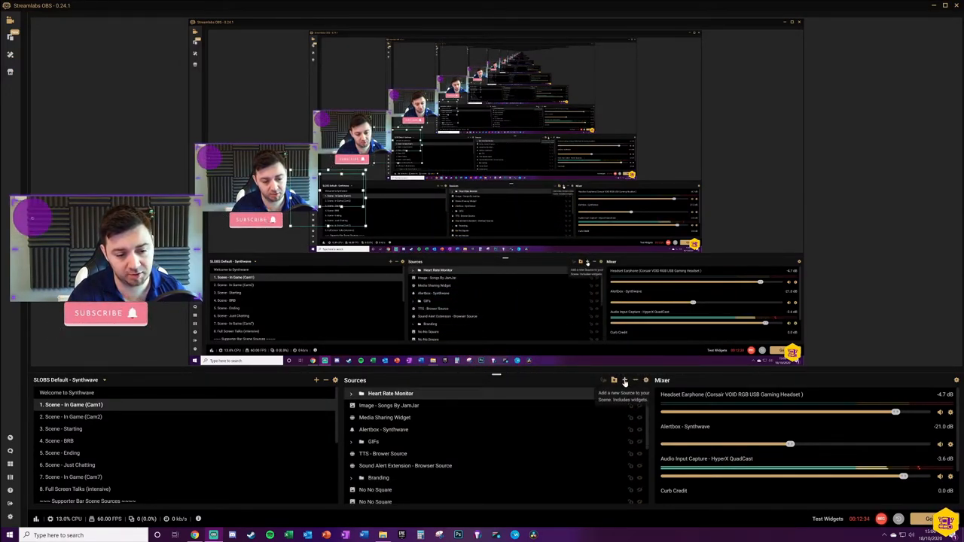
click(624, 380)
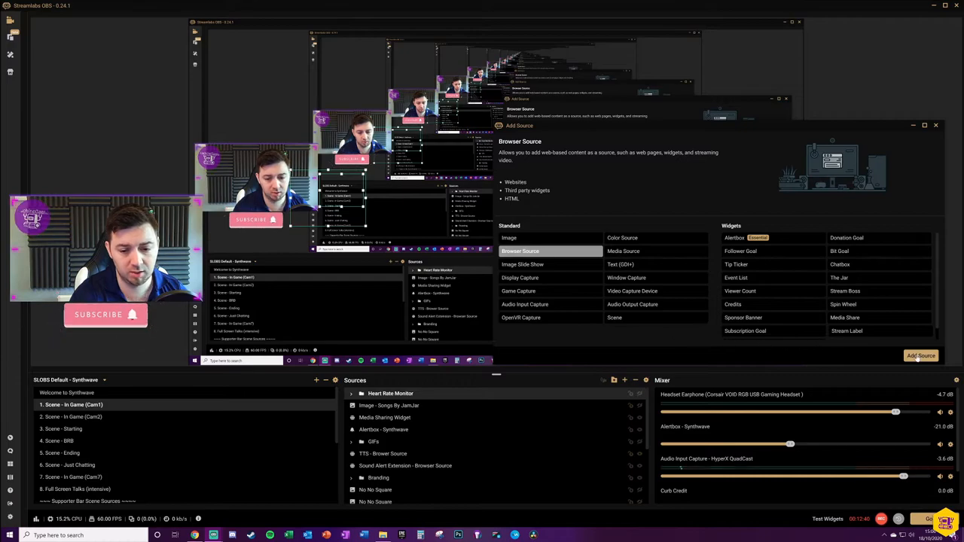
click(921, 356)
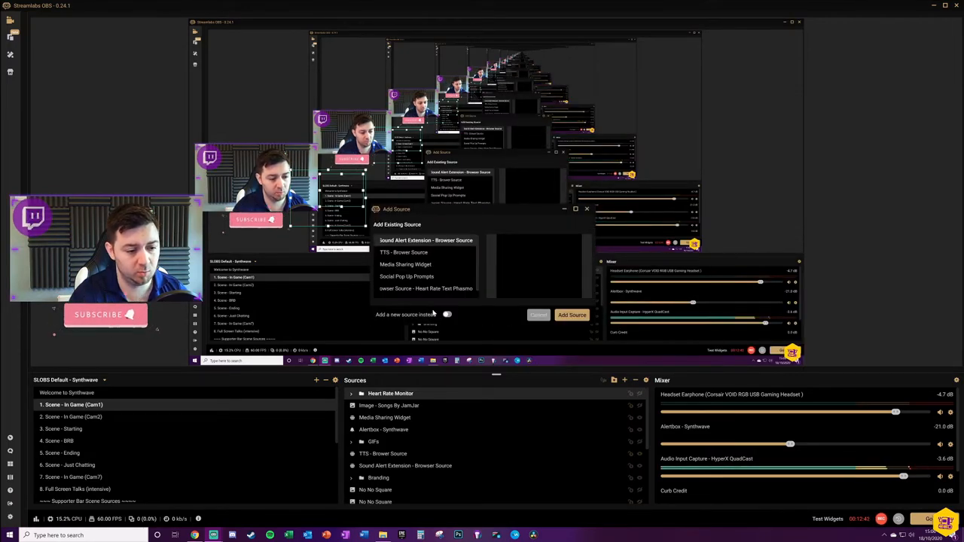
click(447, 314)
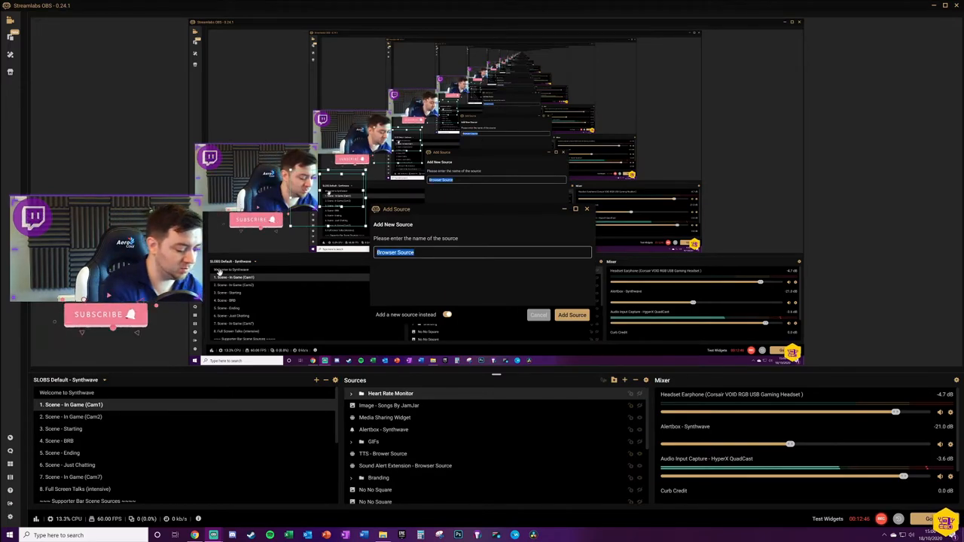
text(Heart Rate Monitor Test -)
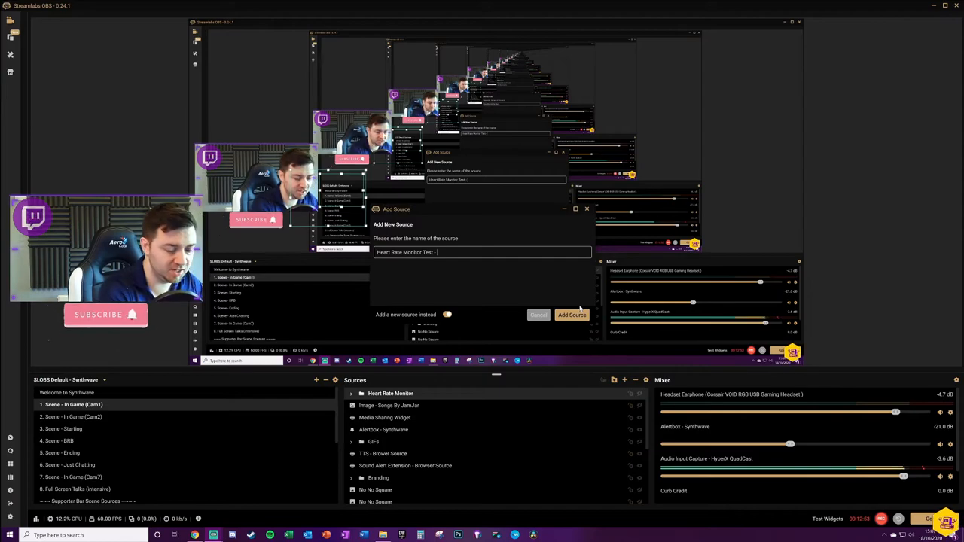
text(PH)
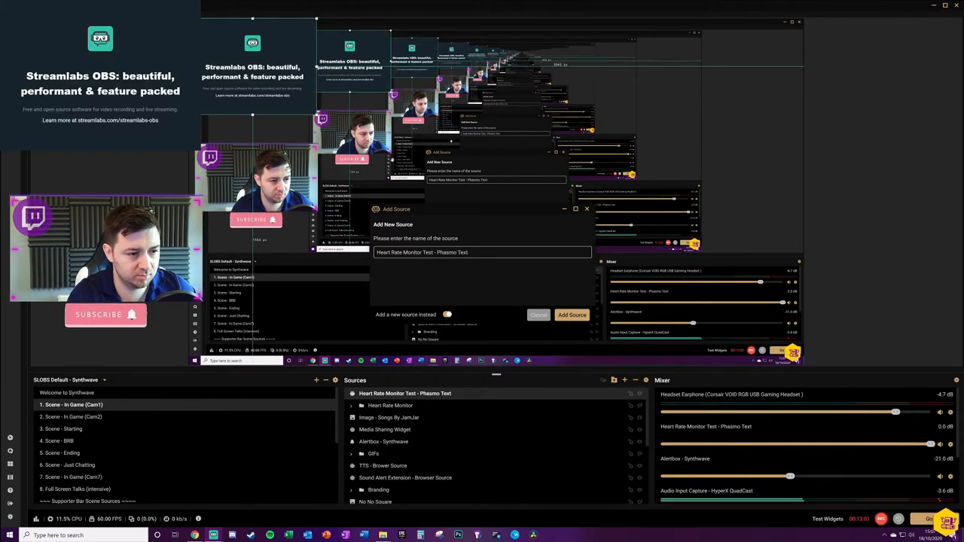
Create the source with the pasted Pulsoid widget URL and enable 'Shutdown source when not visible'
click(572, 315)
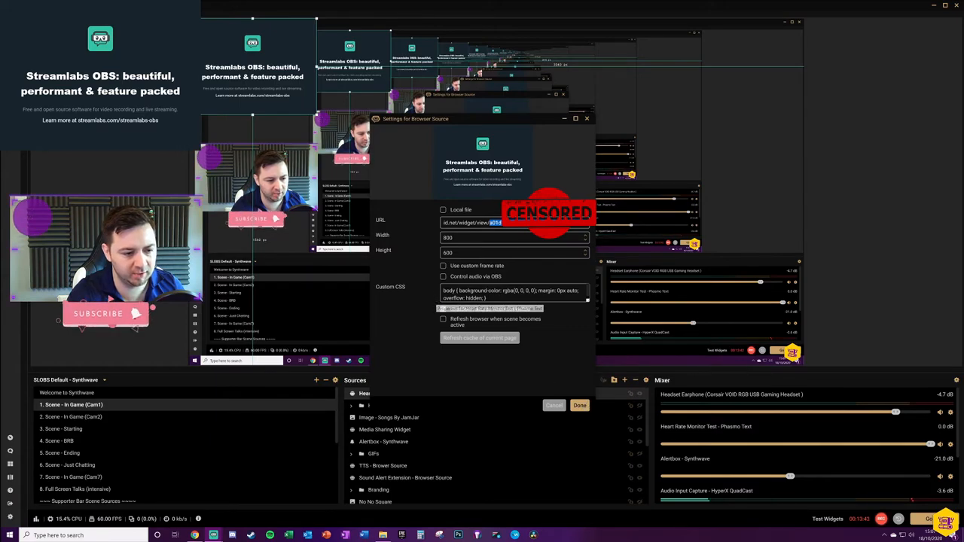
click(443, 309)
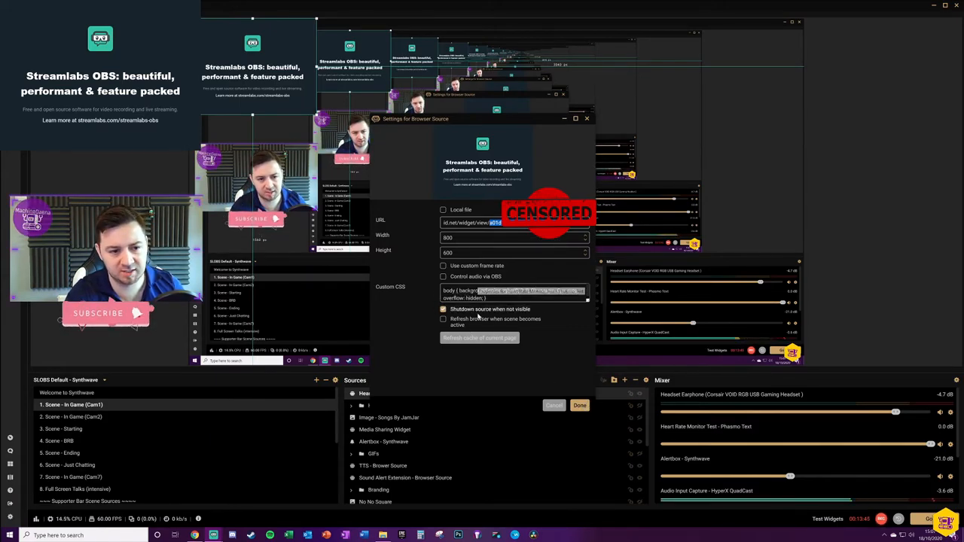